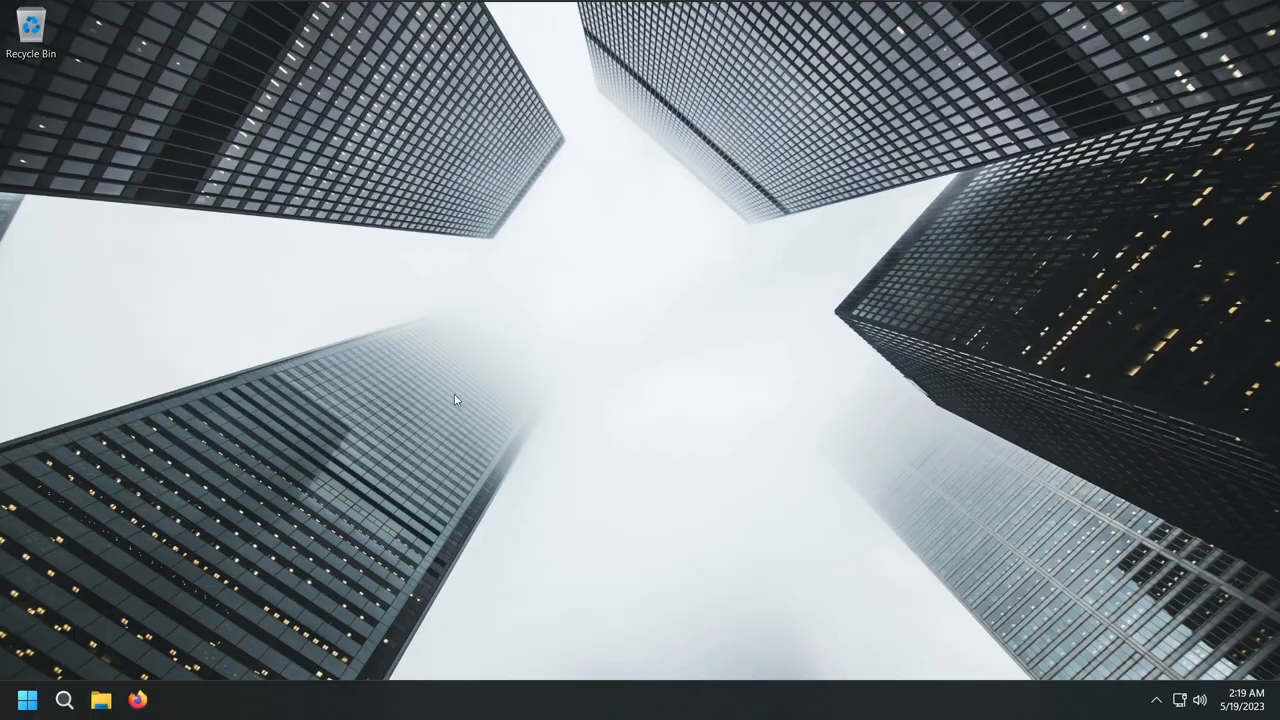
Launch the Microsoft Store from the desktop shortcut
{"action": "left_click", "coordinate": [28, 700]}
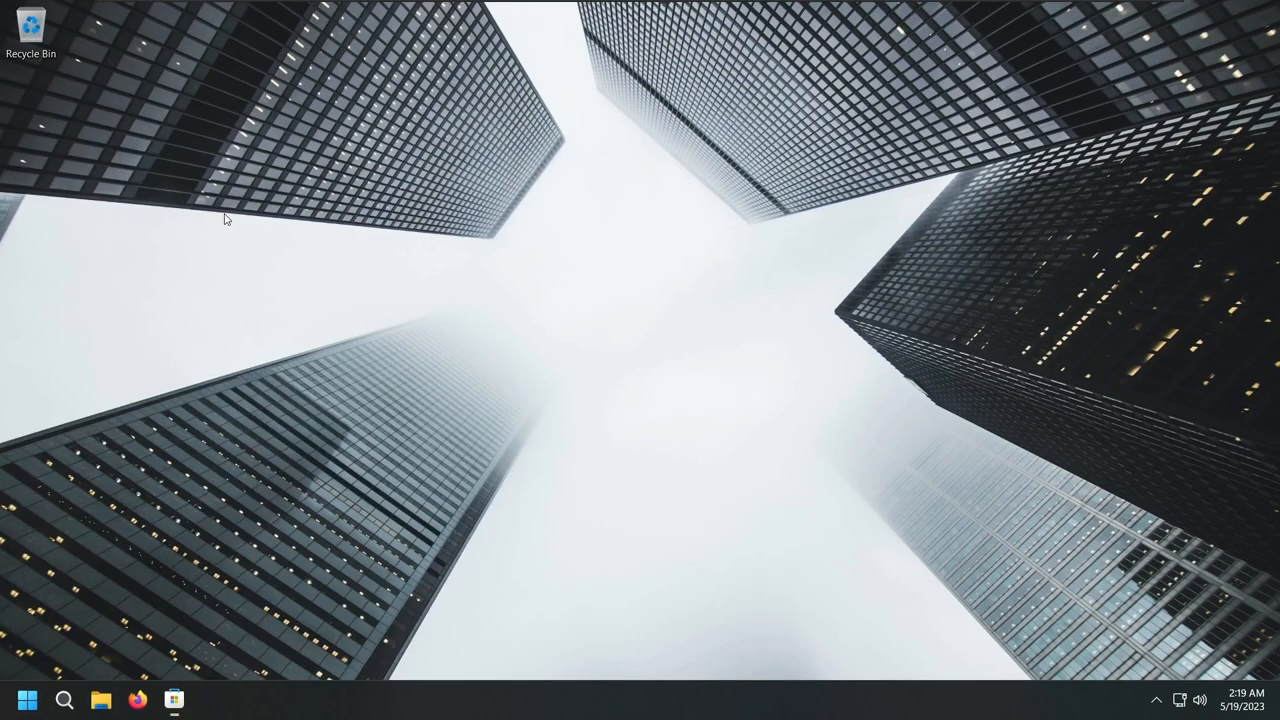
Search 'stock desk', install Stock Desktop Widget and launch it to its Add Widget page
{"action": "left_click", "coordinate": [172, 700]}
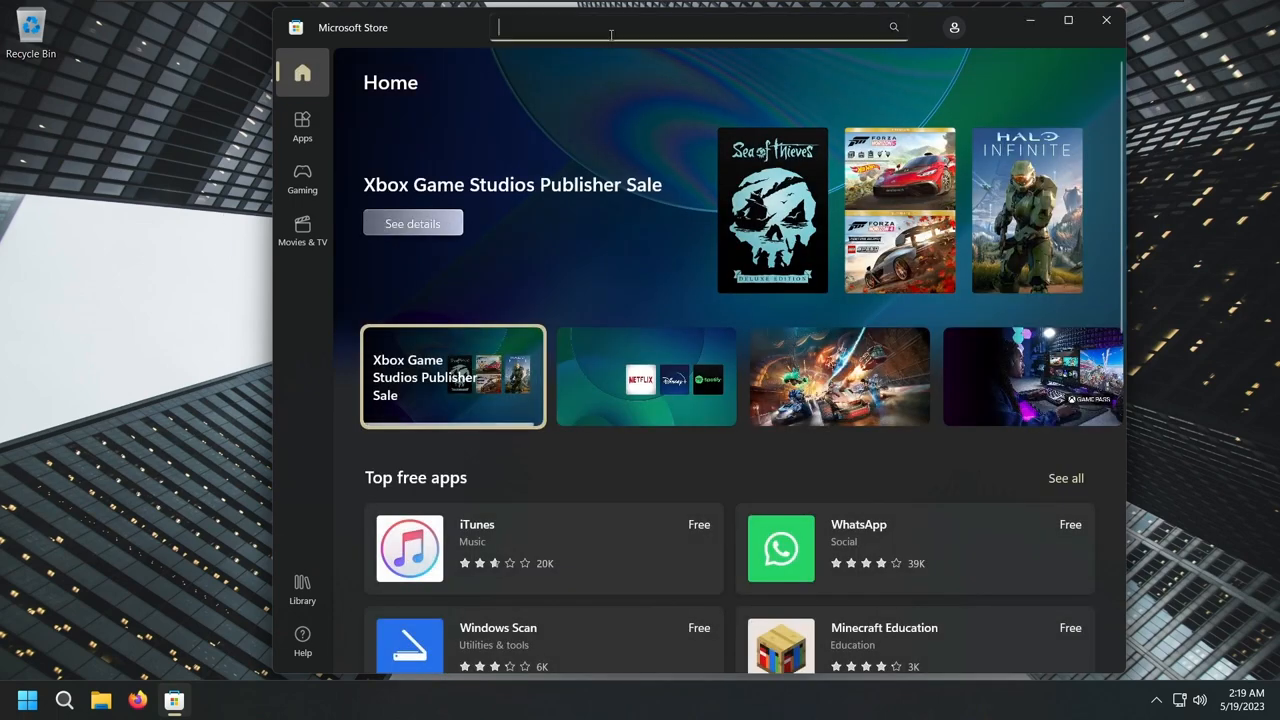
{"action": "type", "text": "stock desk"}
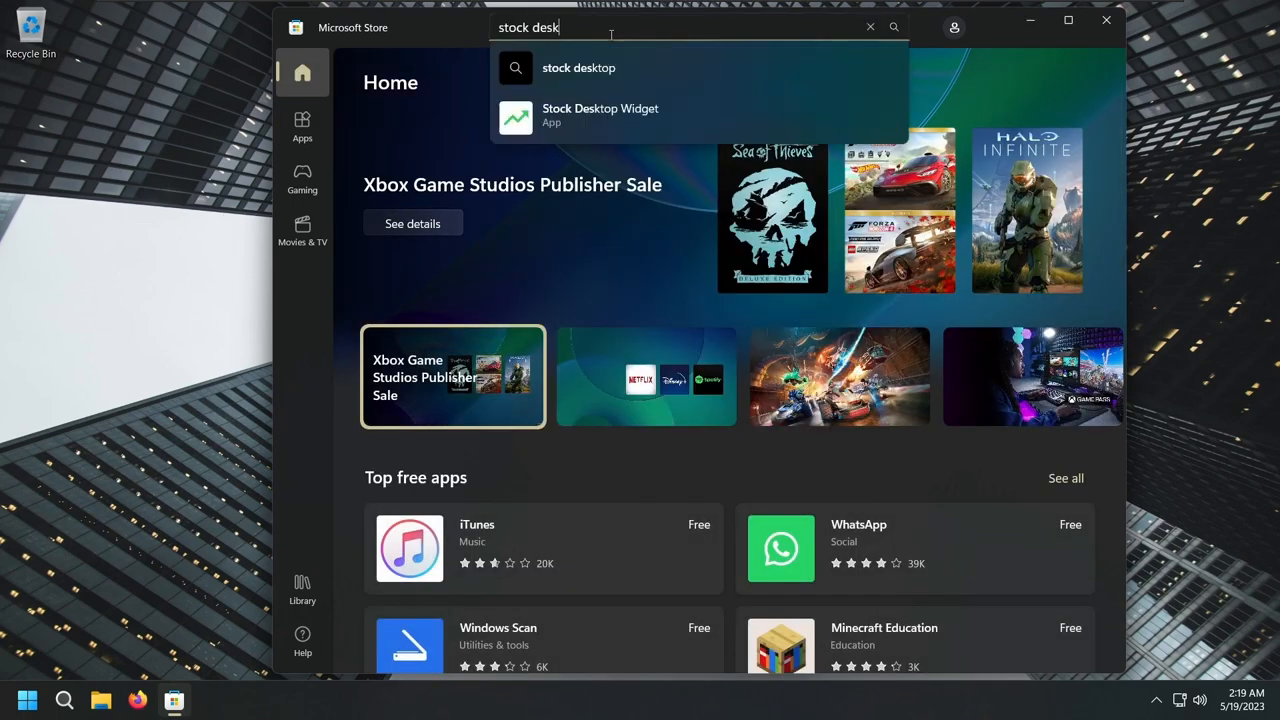
{"action": "left_click", "coordinate": [600, 114]}
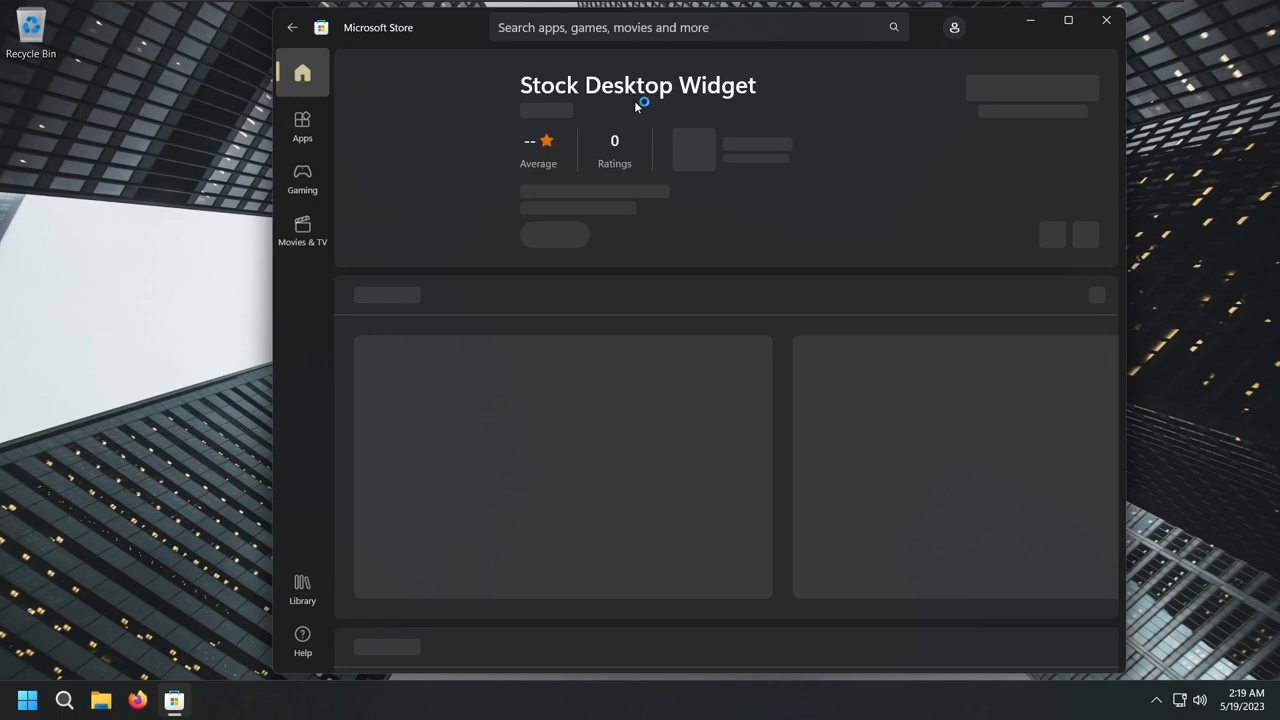
{"action": "left_click", "coordinate": [1032, 80]}
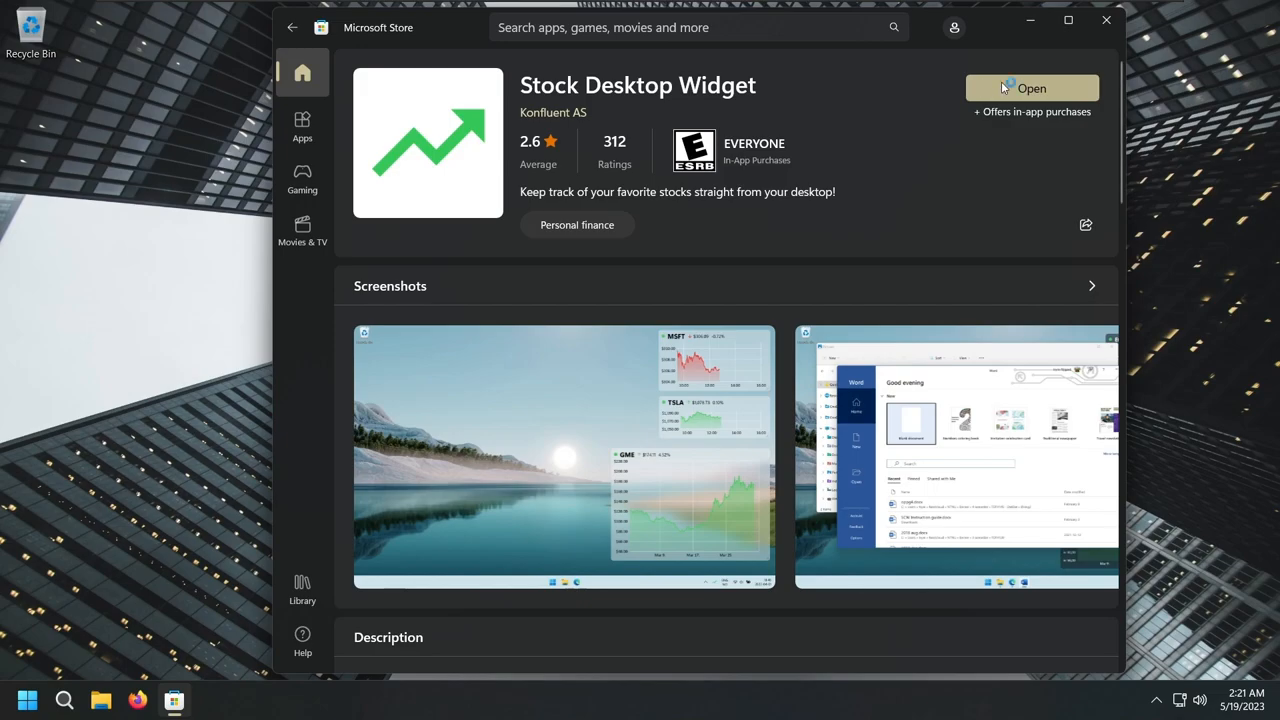
{"action": "left_click", "coordinate": [1032, 88]}
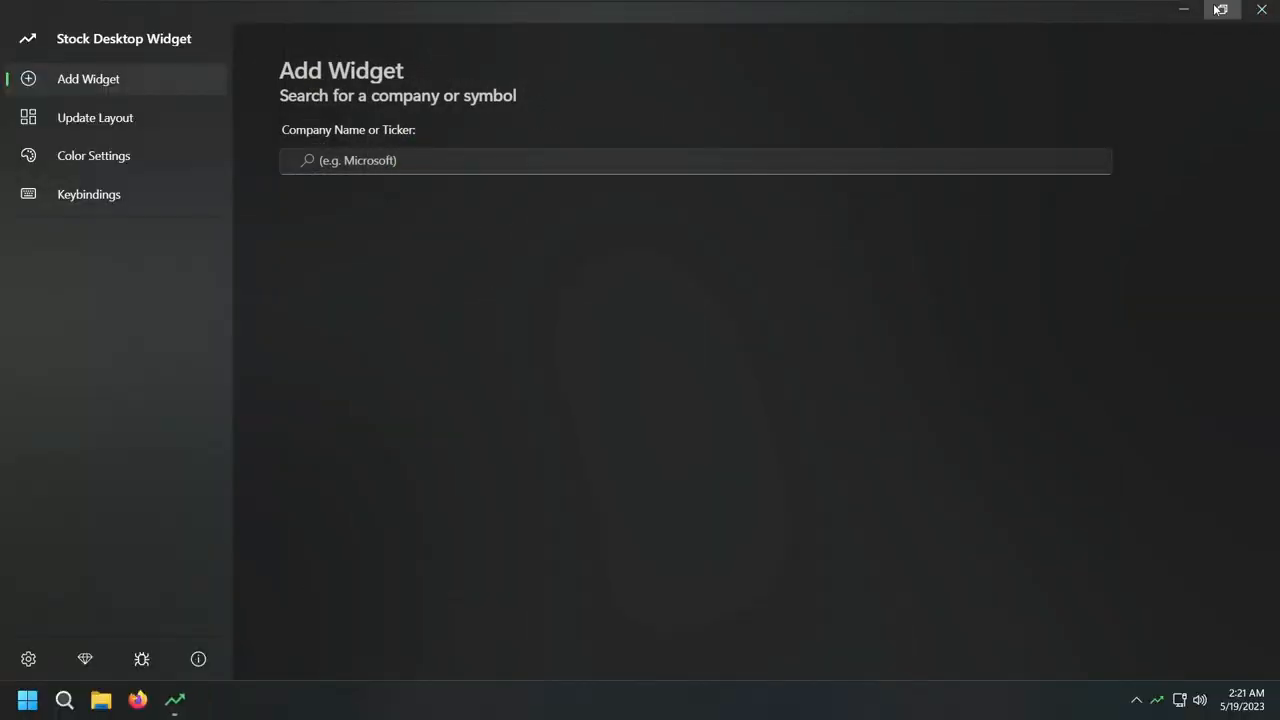
Search 'micr', add a Microsoft Corporation (MSFT) widget and dismiss the Widget Added notice
{"action": "left_click", "coordinate": [1220, 8]}
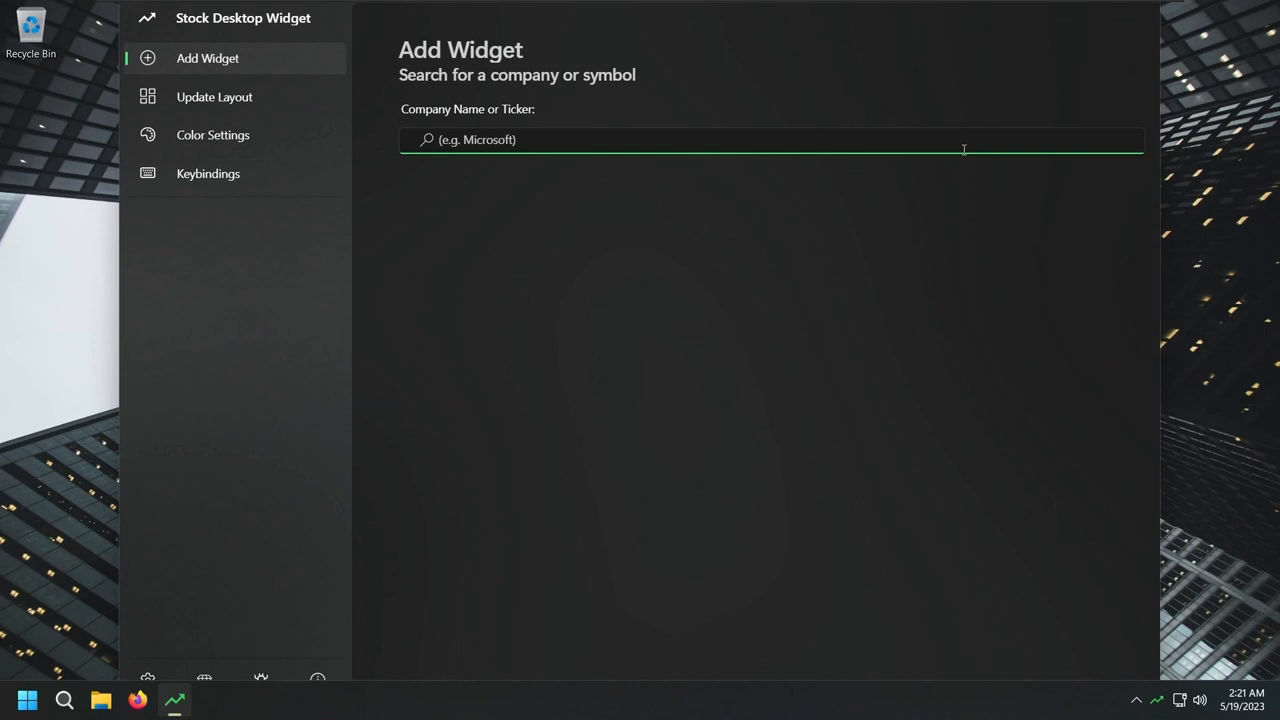
{"action": "type", "text": "micr"}
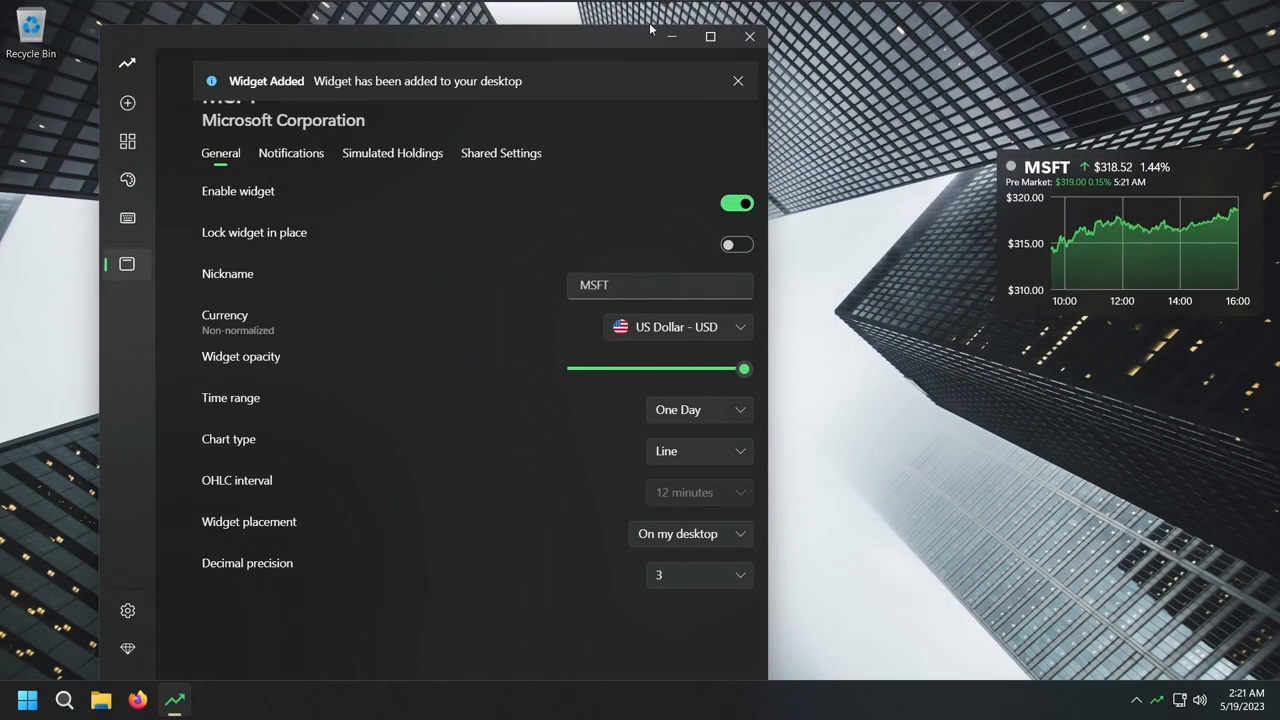
{"action": "left_click", "coordinate": [738, 80]}
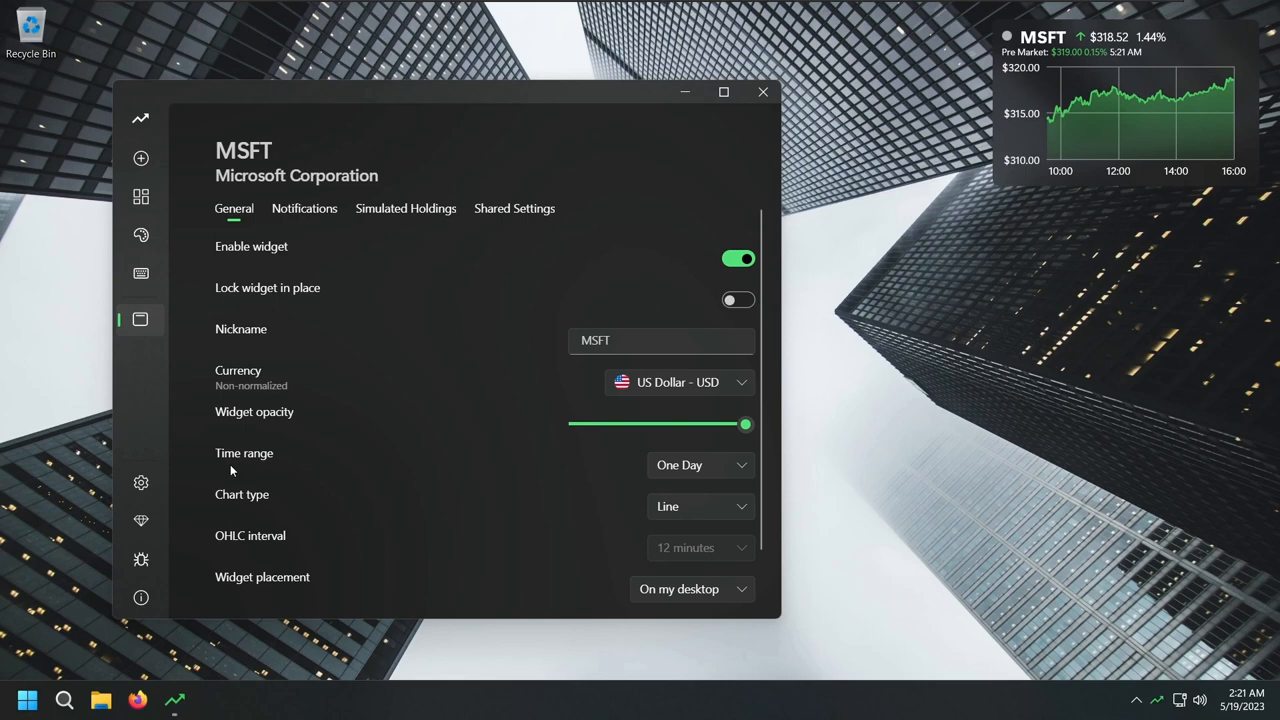
Try a One Month time range, then set the MSFT chart to Five Days
{"action": "left_click", "coordinate": [700, 464]}
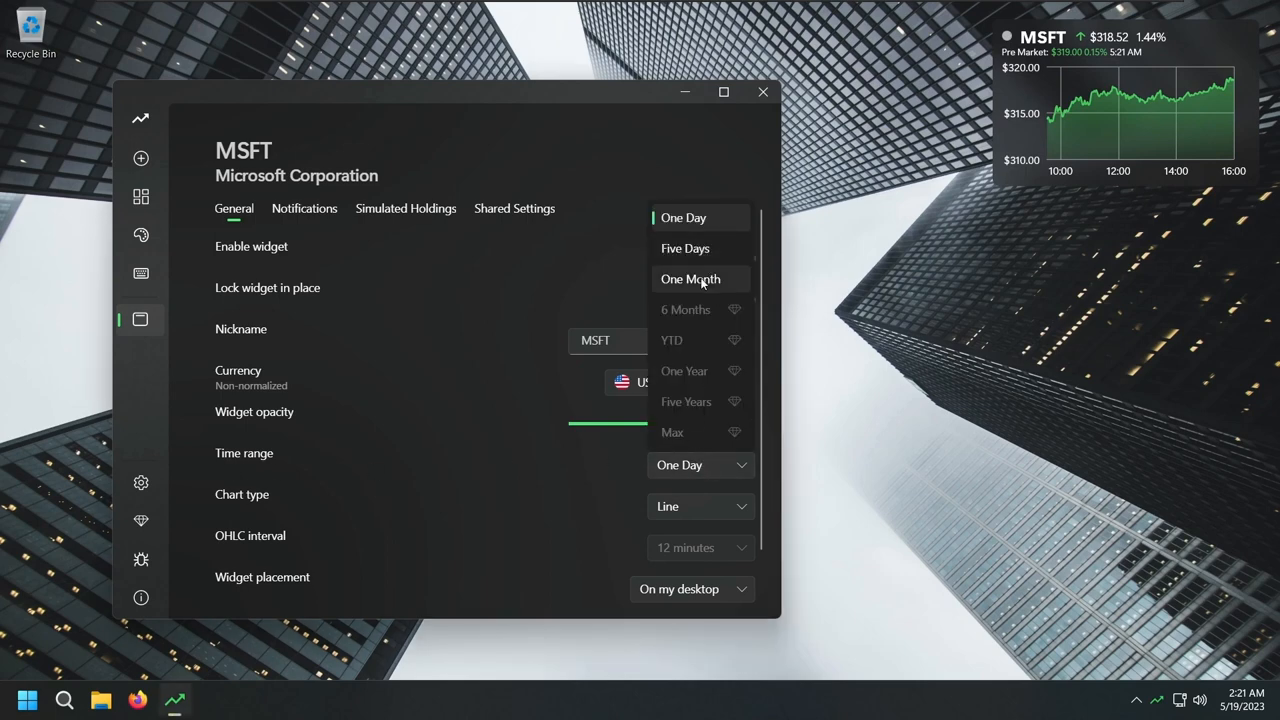
{"action": "left_click", "coordinate": [690, 280]}
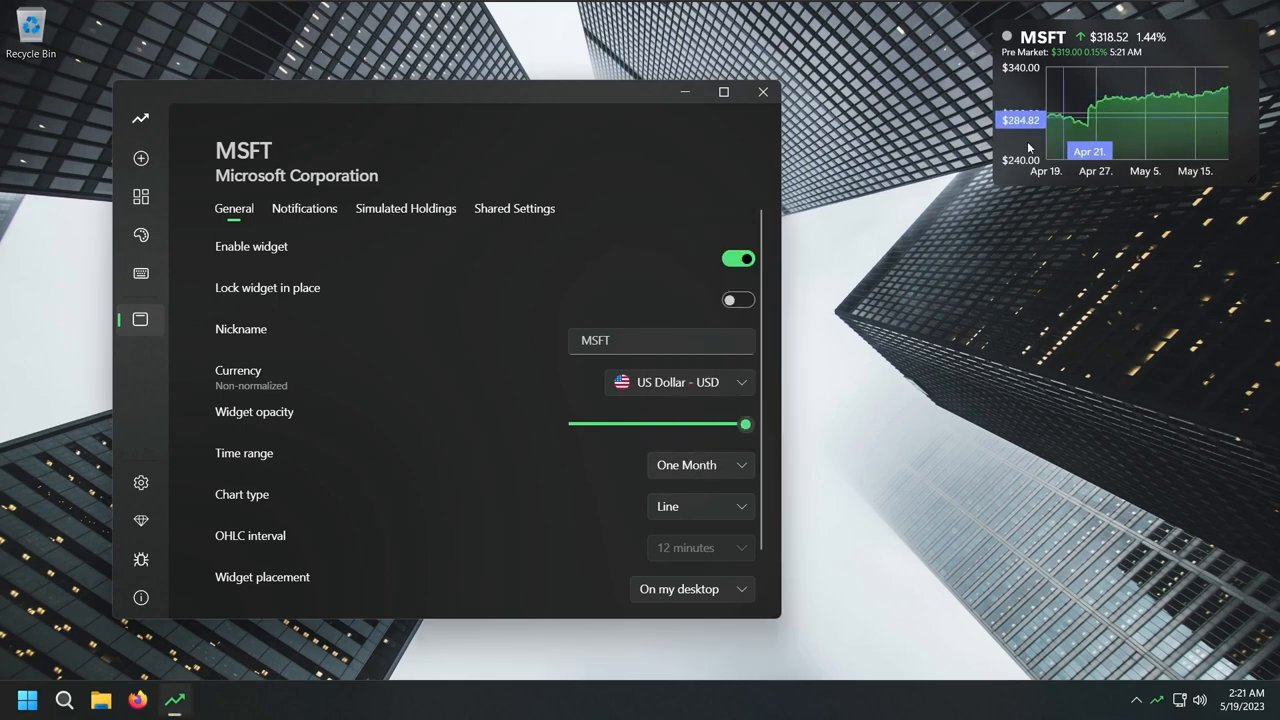
{"action": "left_click", "coordinate": [700, 464]}
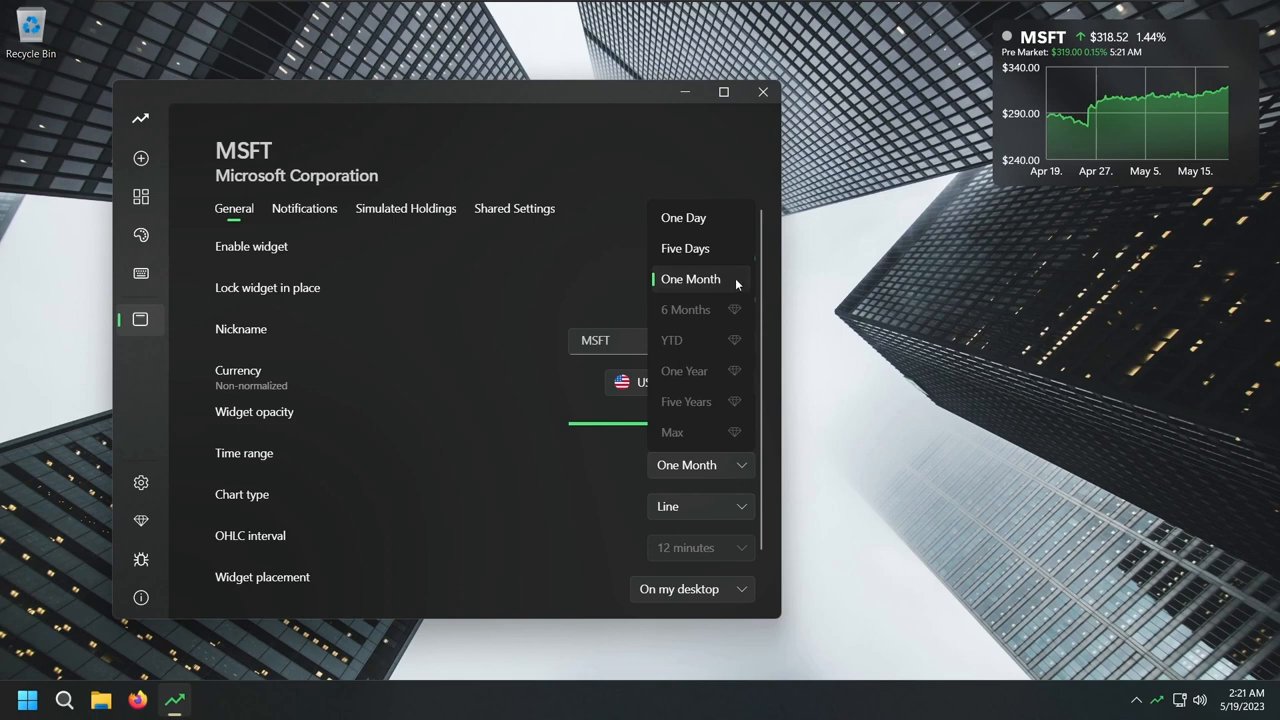
{"action": "left_click", "coordinate": [684, 248]}
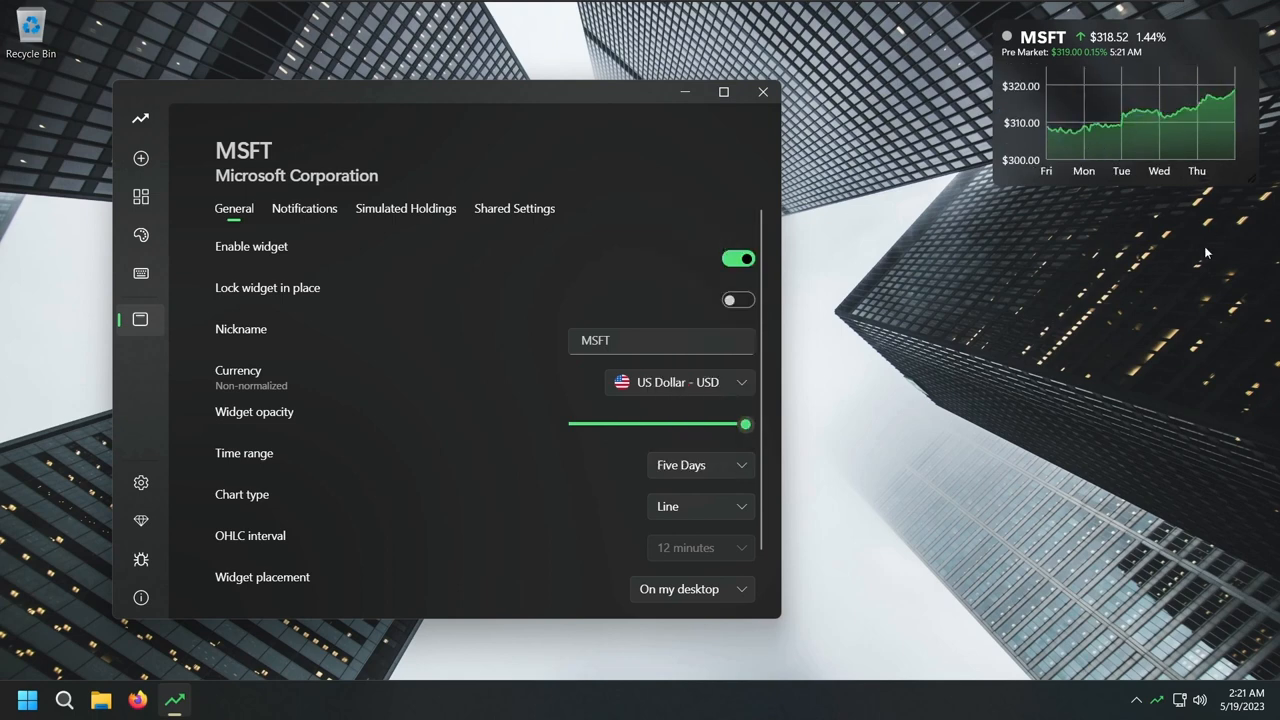
Enable MSFT price notifications with upper threshold 340 and lower threshold 300
{"action": "left_click", "coordinate": [304, 208]}
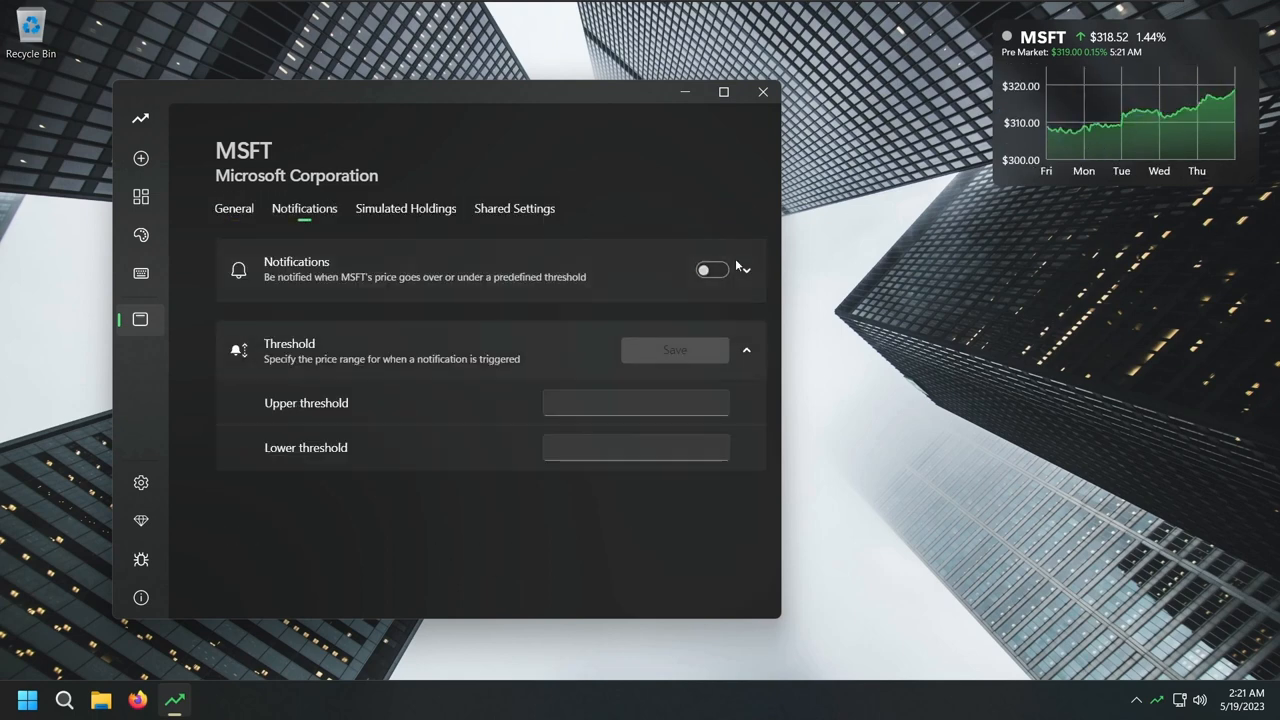
{"action": "mouse_move", "coordinate": [1120, 140]}
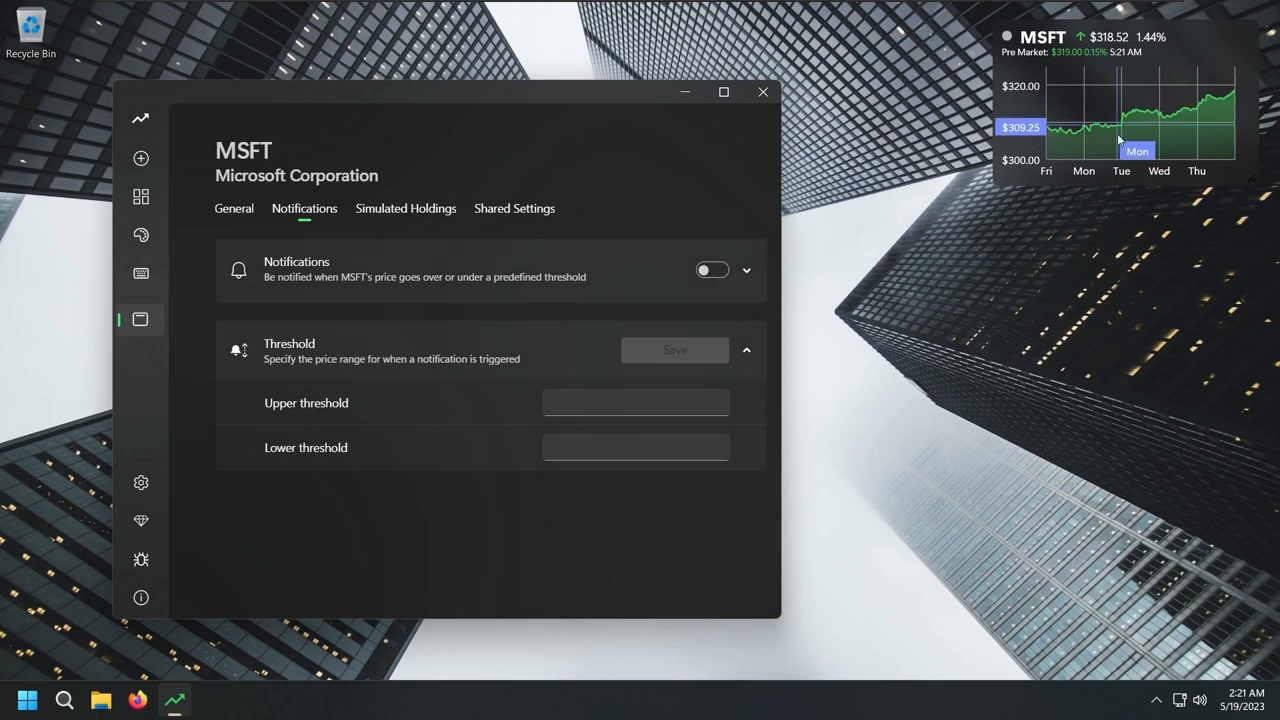
{"action": "left_click", "coordinate": [712, 270]}
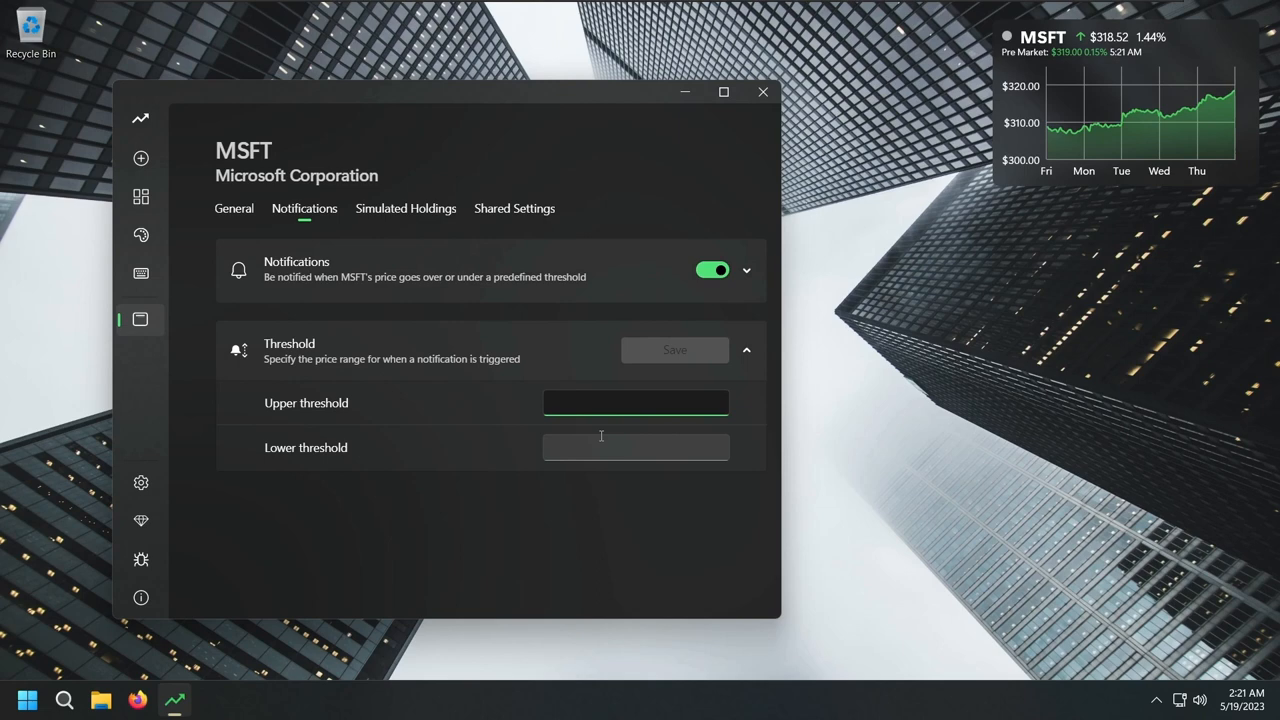
{"action": "type", "text": "340"}
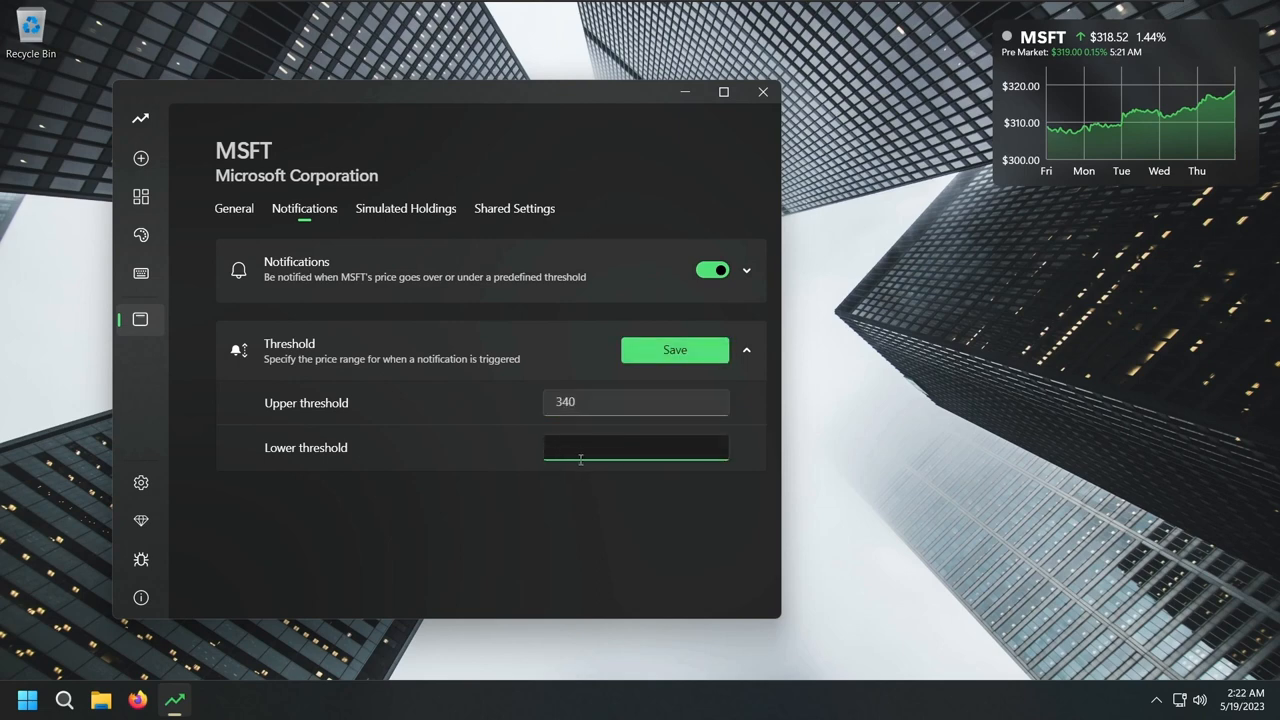
{"action": "type", "text": "30"}
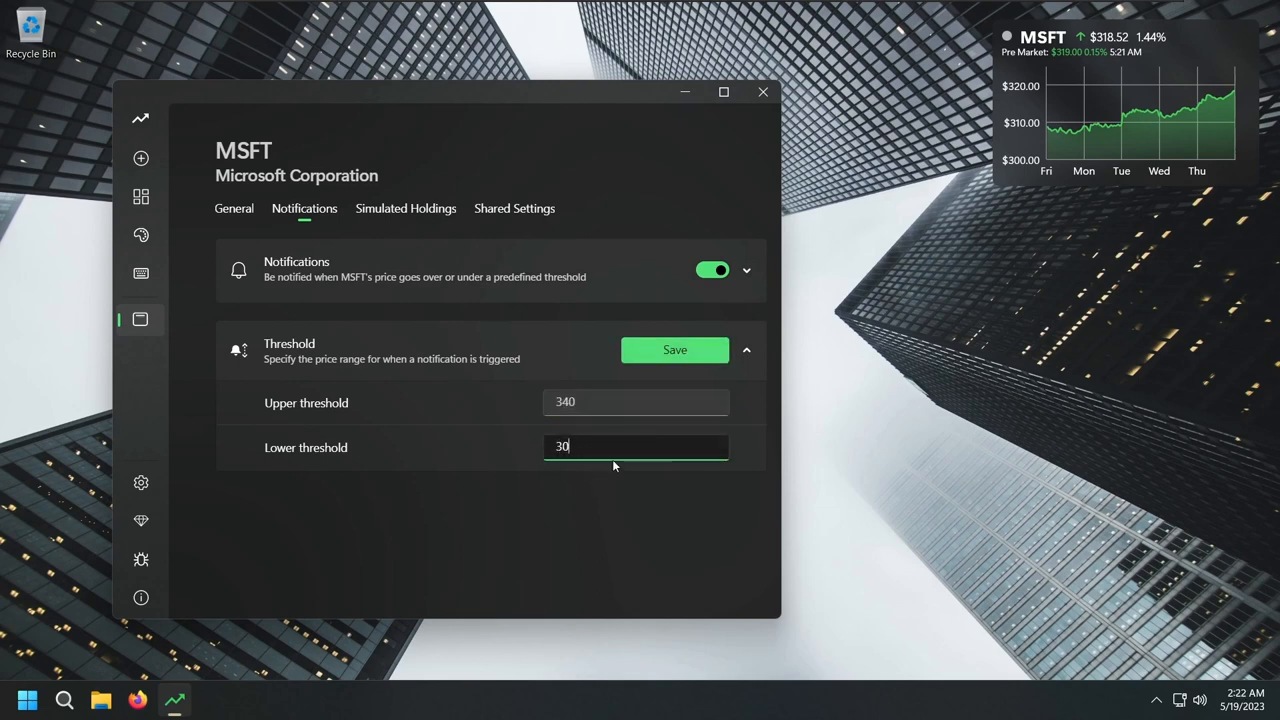
{"action": "type", "text": "0"}
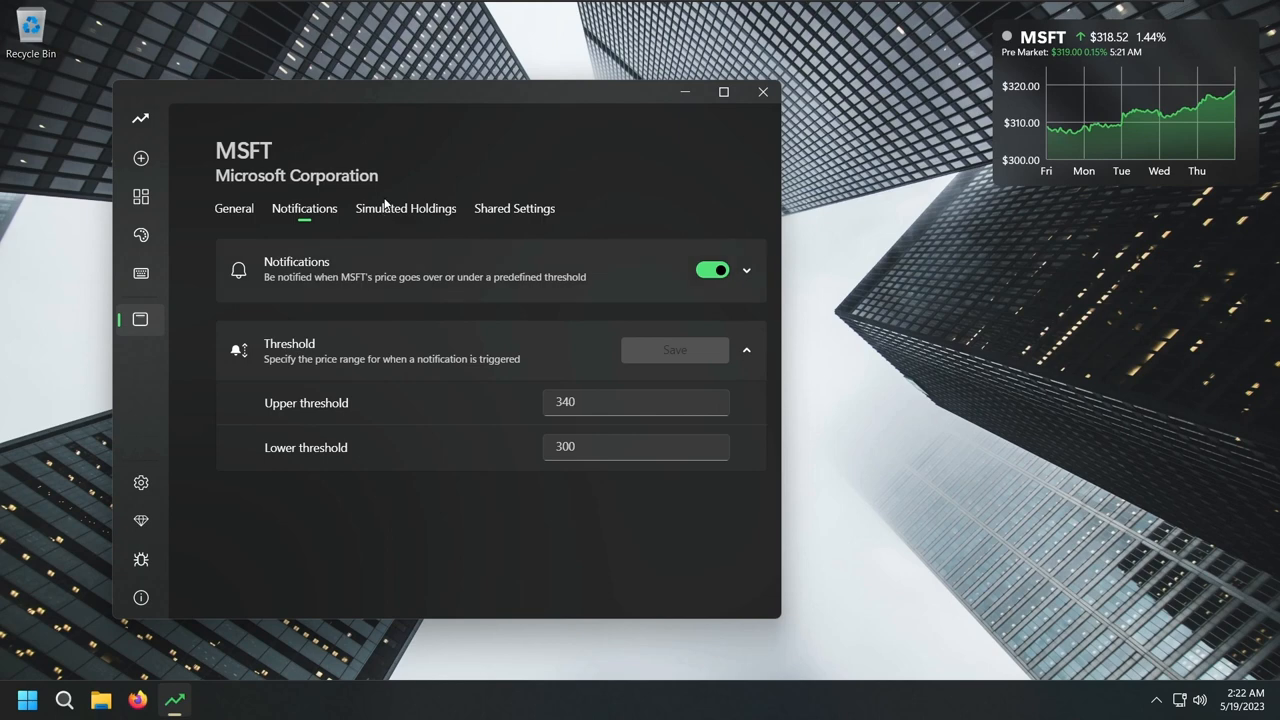
Switch on My holdings for simulated MSFT tracking, then move to Shared Settings
{"action": "left_click", "coordinate": [404, 208]}
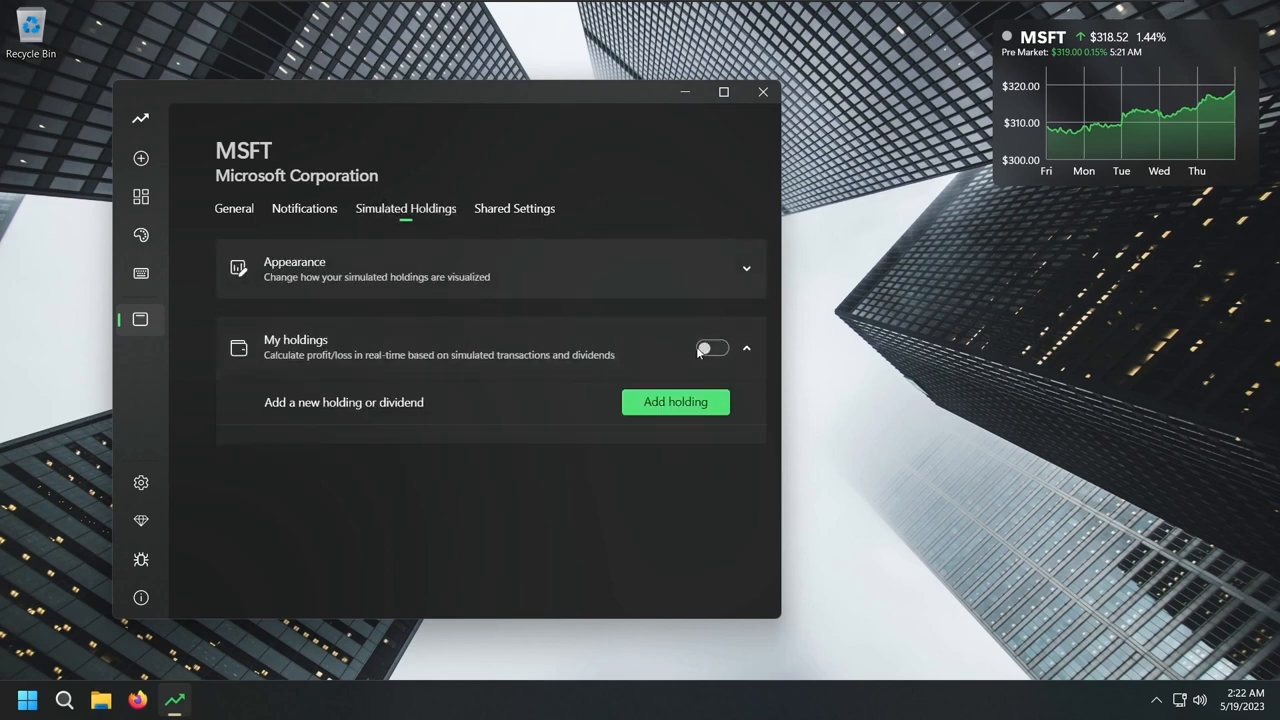
{"action": "left_click", "coordinate": [712, 348]}
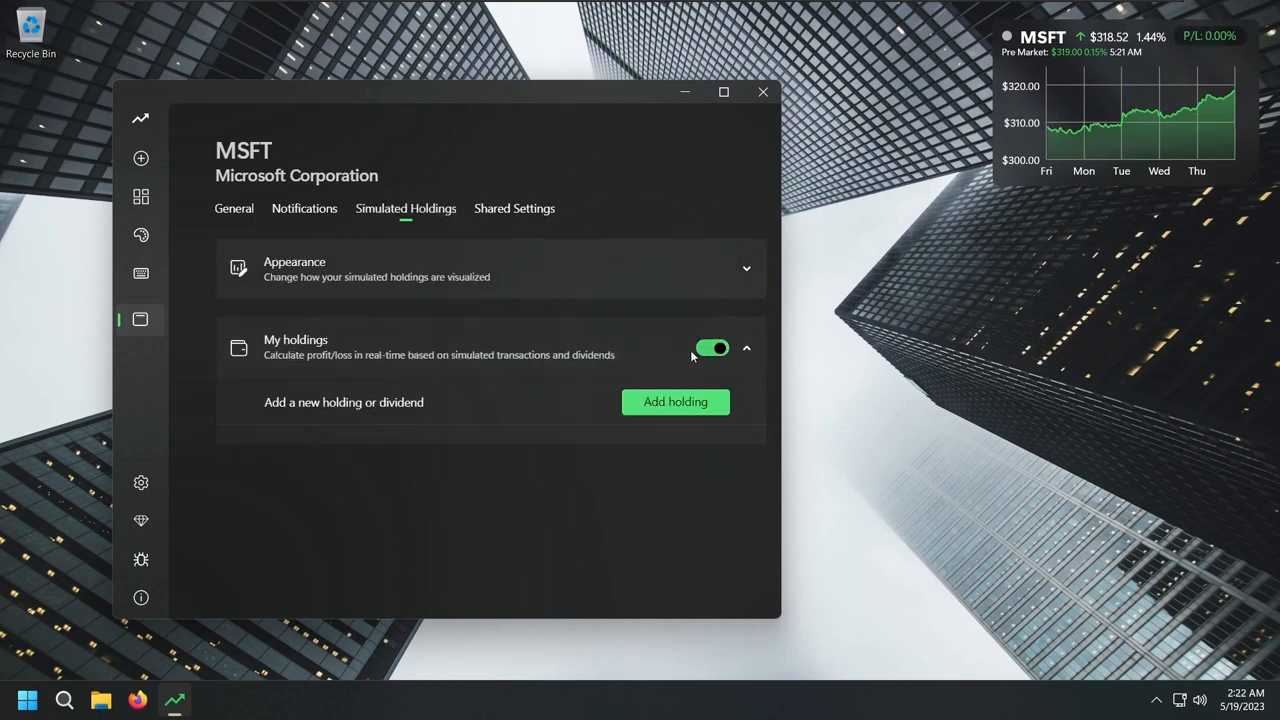
{"action": "left_click", "coordinate": [514, 208]}
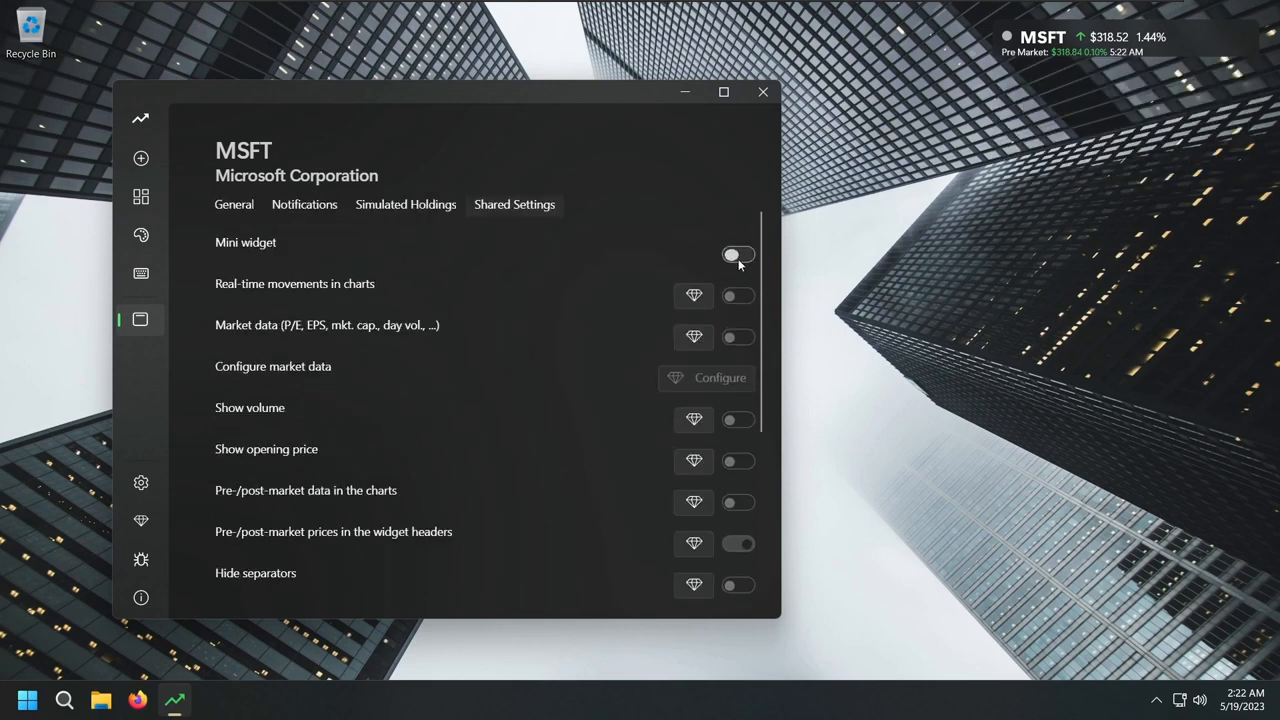
Turn off Mini widget, then enable Lock all widgets and Ignore all mouse events
{"action": "left_click", "coordinate": [738, 256]}
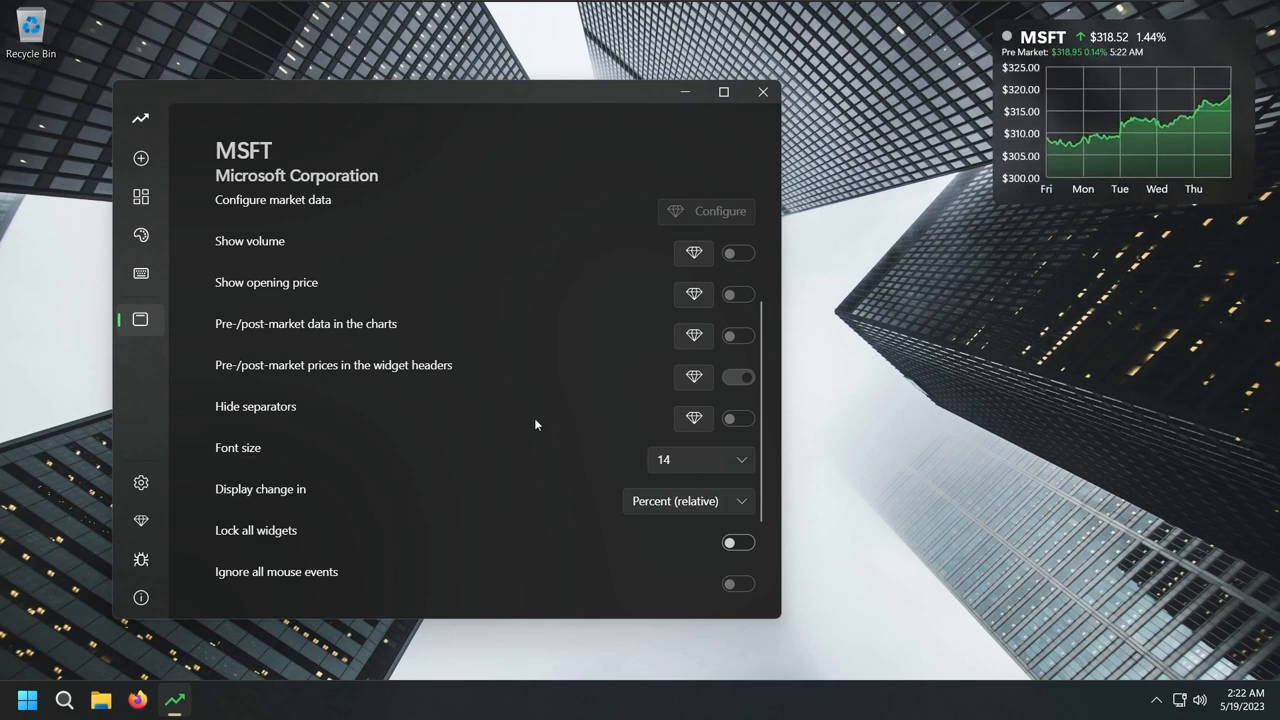
{"action": "scroll", "scroll_direction": "down", "scroll_amount": 3}
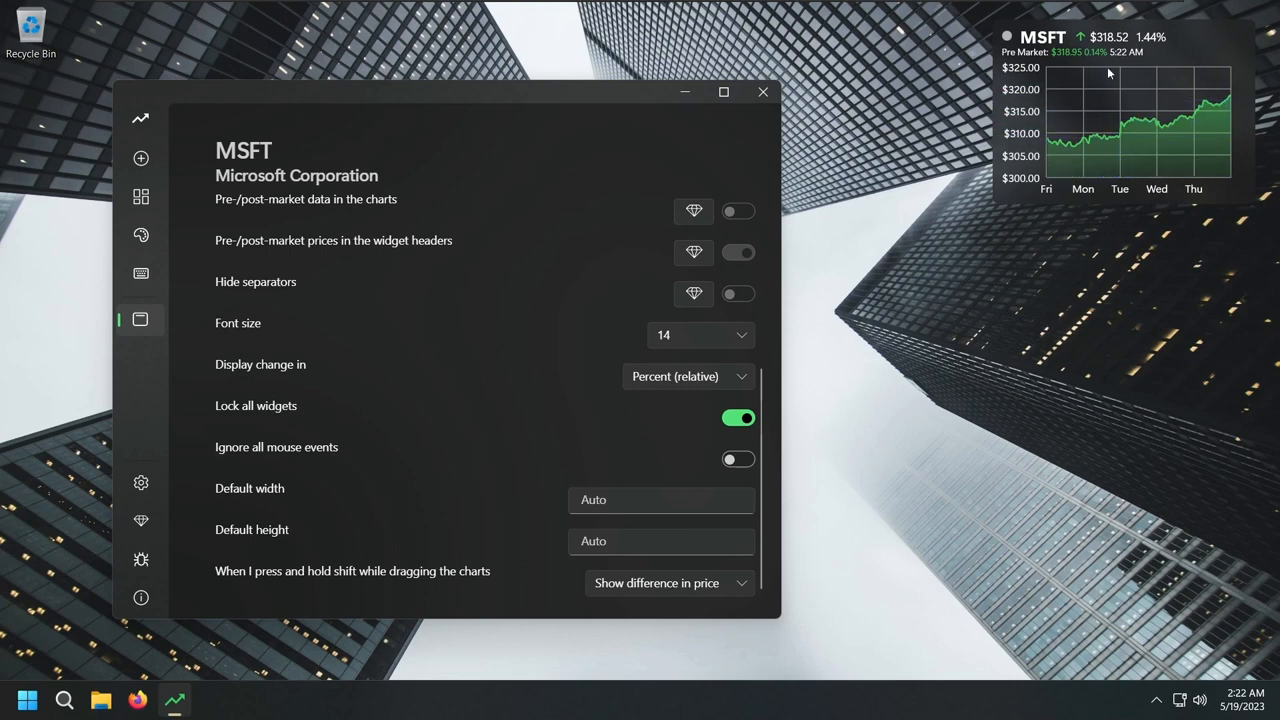
{"action": "left_click", "coordinate": [738, 418]}
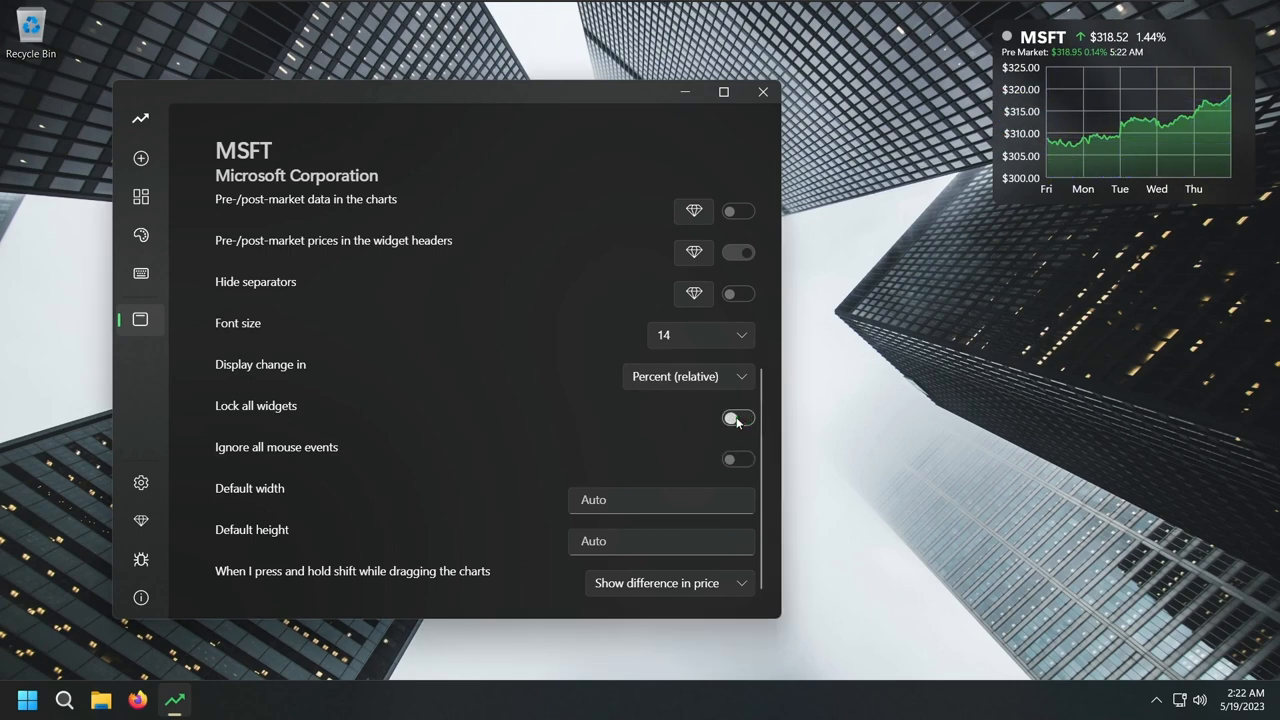
{"action": "left_click", "coordinate": [738, 418]}
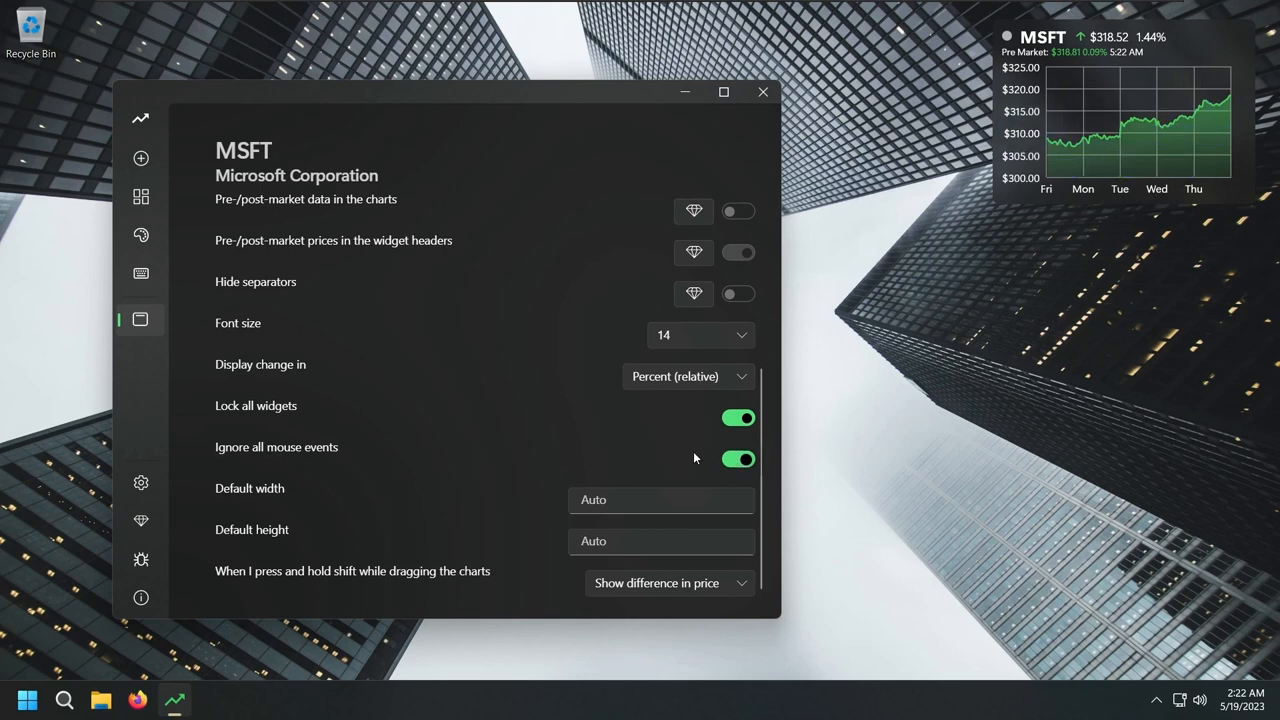
{"action": "scroll", "scroll_direction": "up", "scroll_amount": 3}
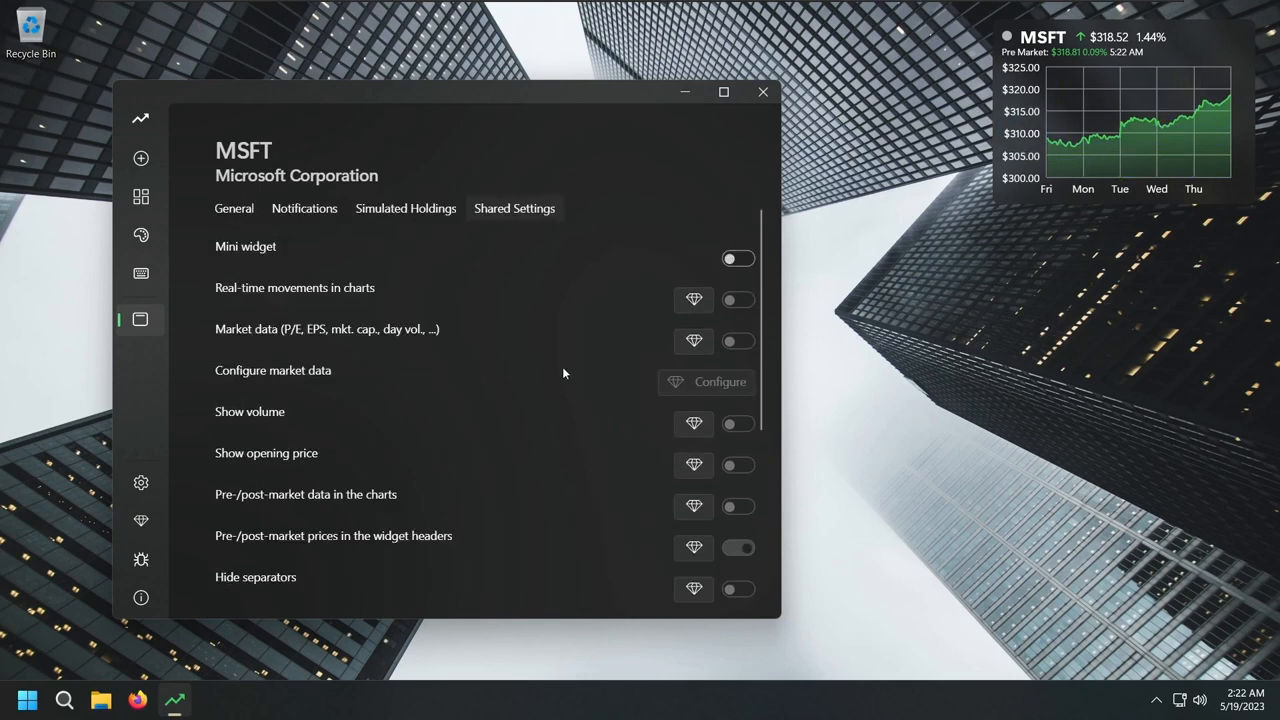
{"action": "mouse_move", "coordinate": [702, 310]}
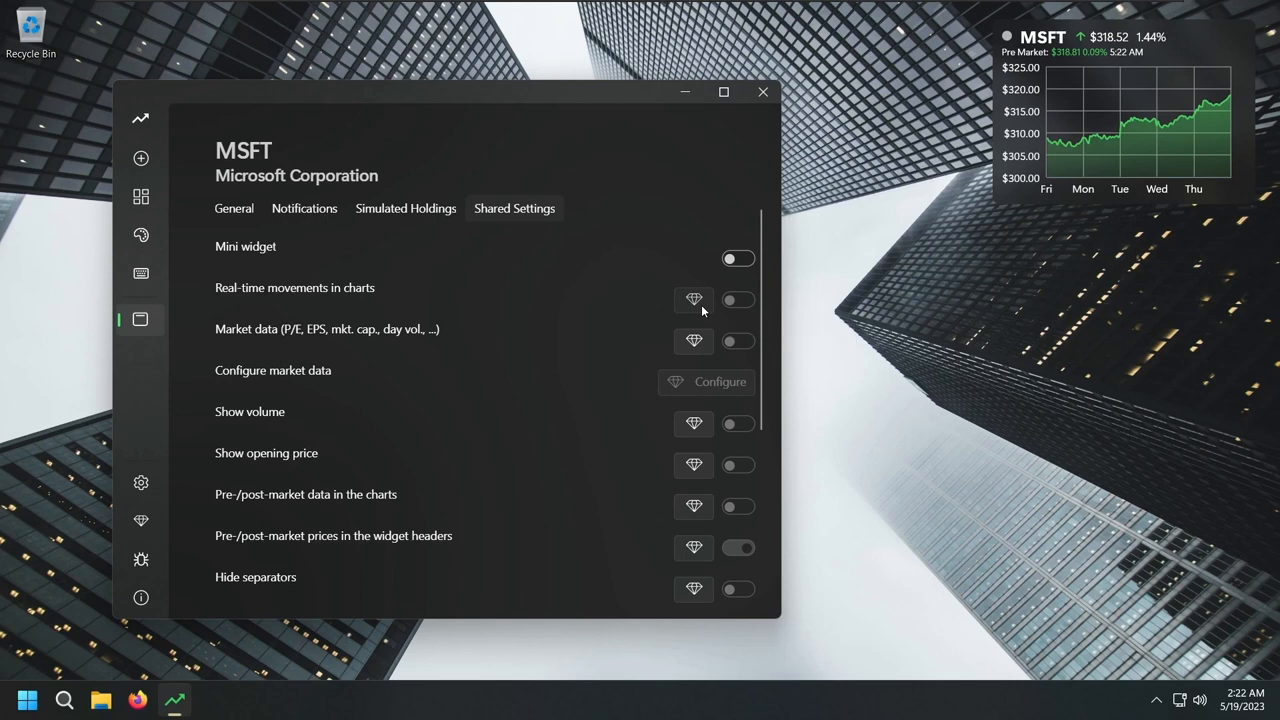
{"action": "mouse_move", "coordinate": [218, 358]}
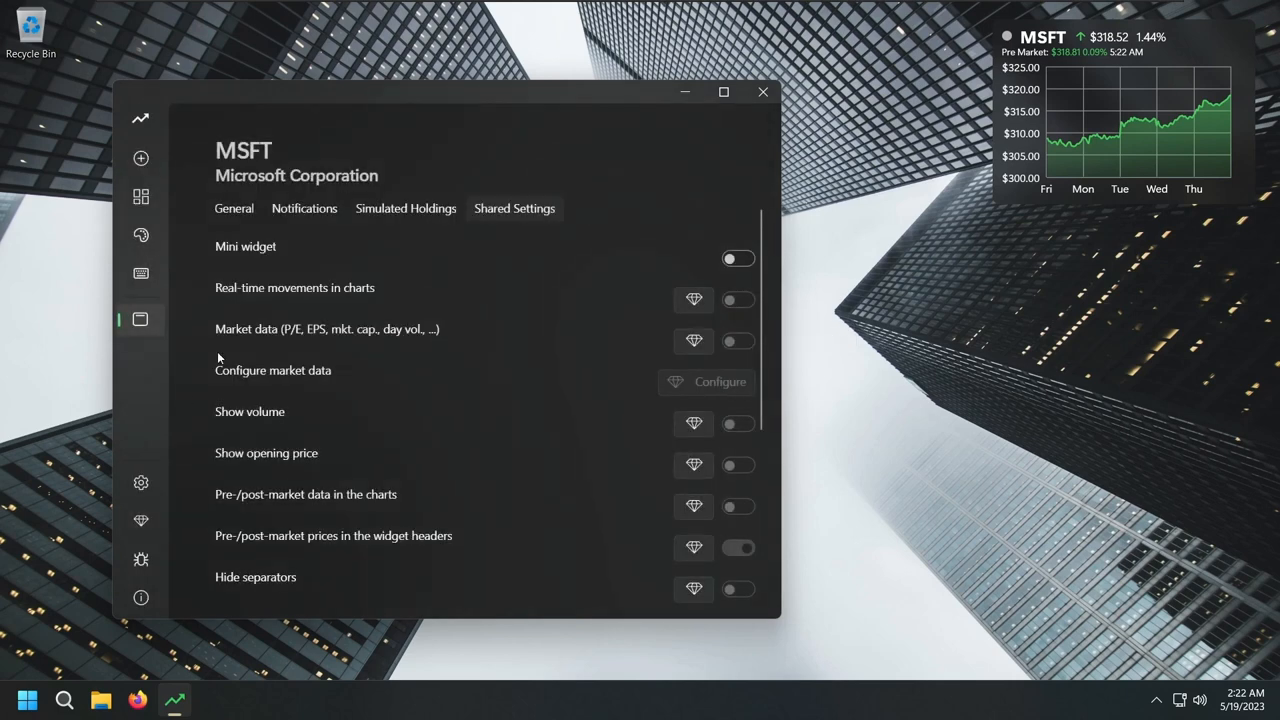
Add a Tesla (TSLA) chart widget to the desktop above MSFT
{"action": "left_click", "coordinate": [140, 158]}
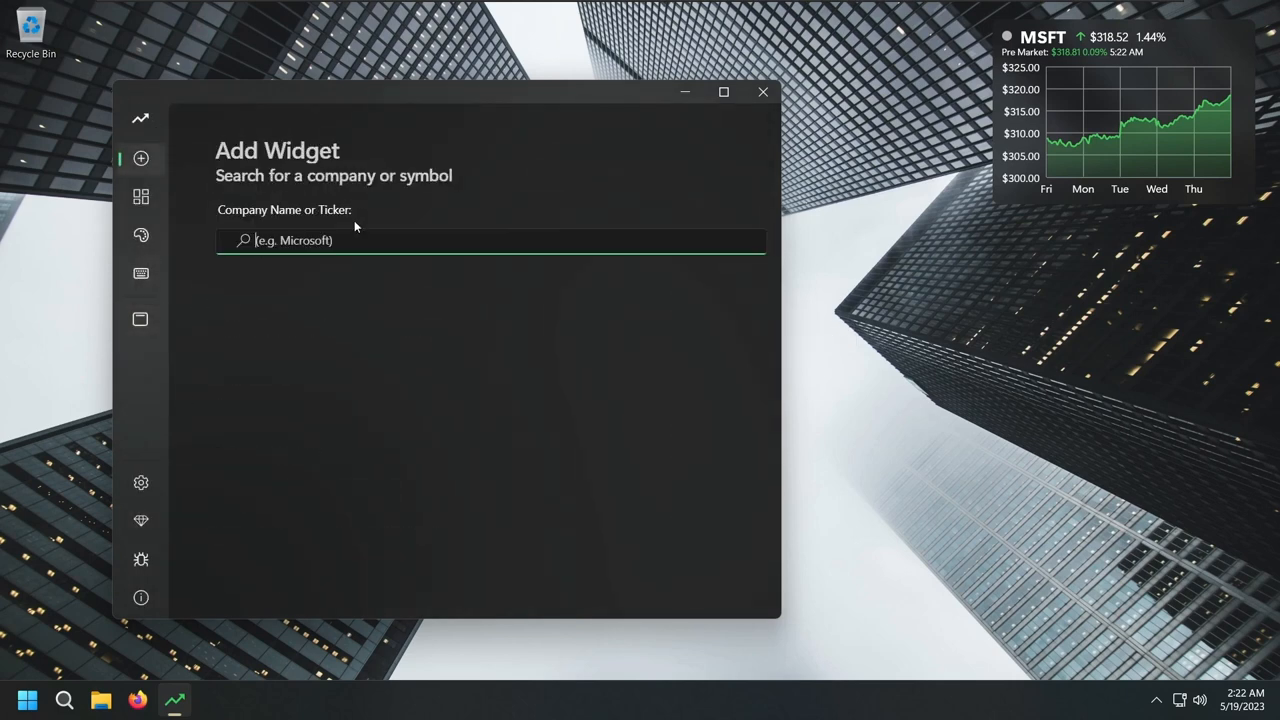
{"action": "type", "text": "t"}
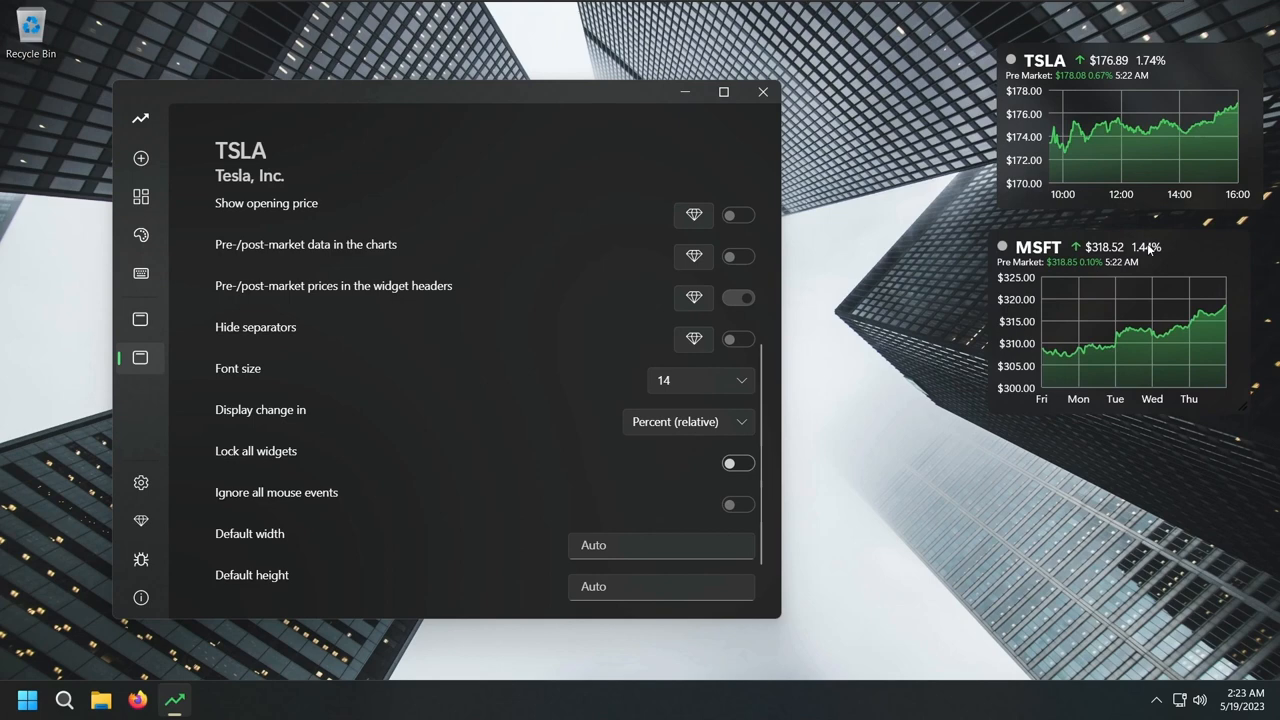
{"action": "mouse_move", "coordinate": [1210, 114]}
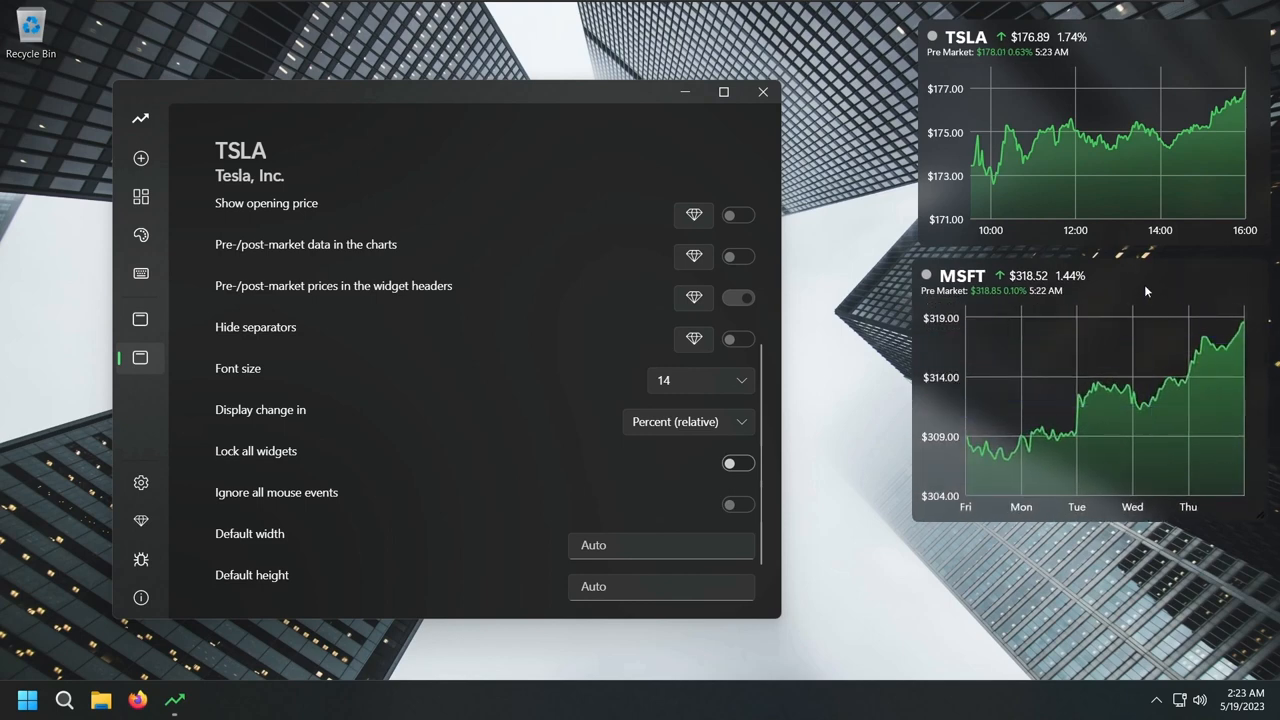
Add an Apple (AAPL) widget via 'appl', then bring up the Pro upgrade offer
{"action": "left_click", "coordinate": [140, 158]}
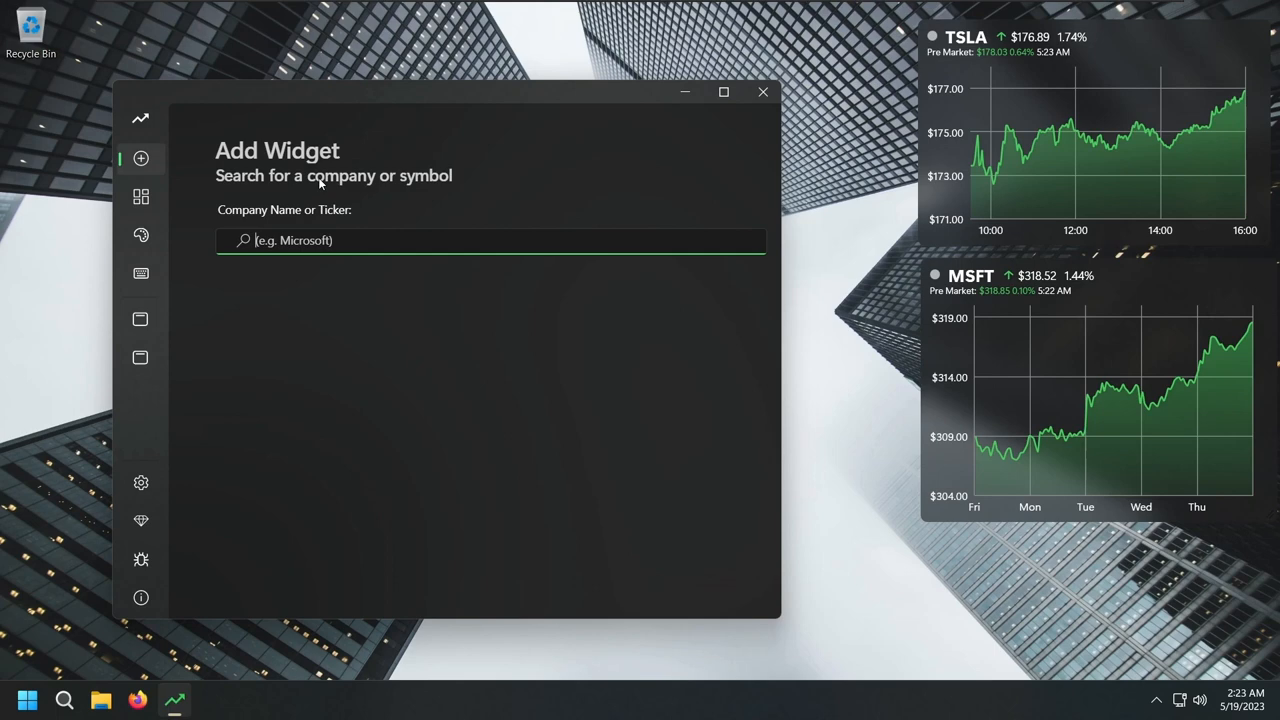
{"action": "type", "text": "appl"}
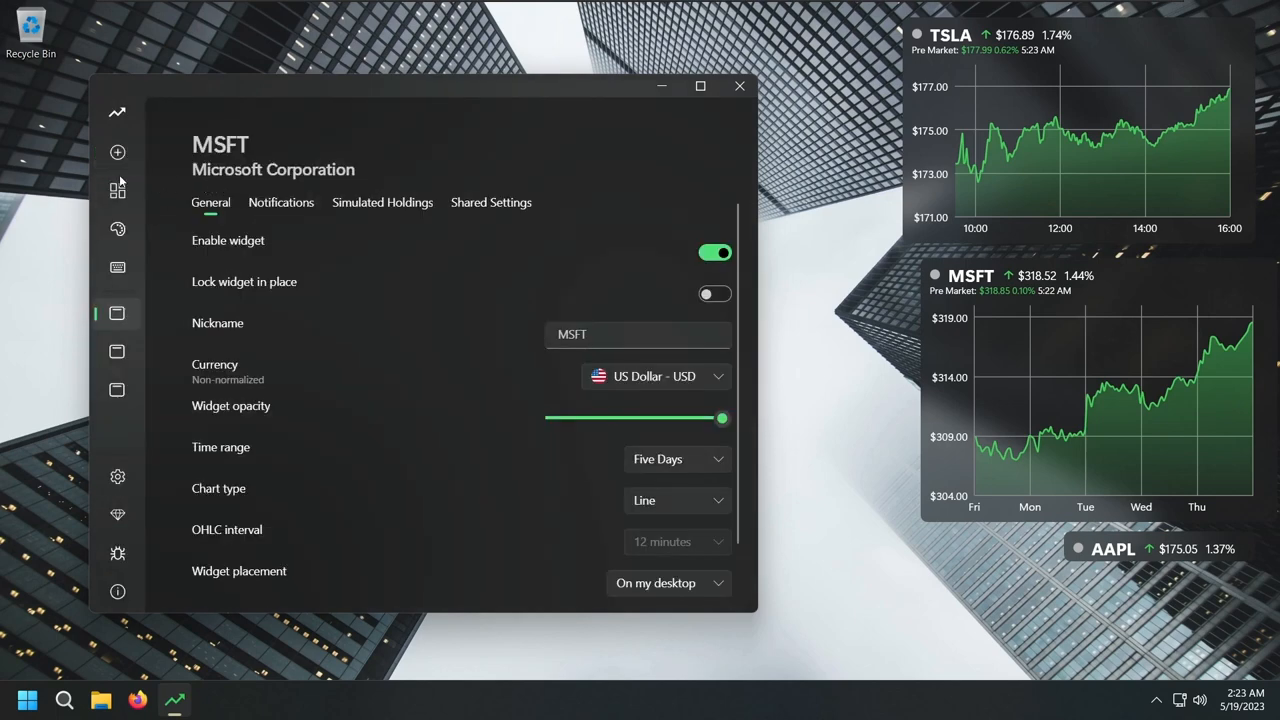
{"action": "left_click", "coordinate": [116, 514]}
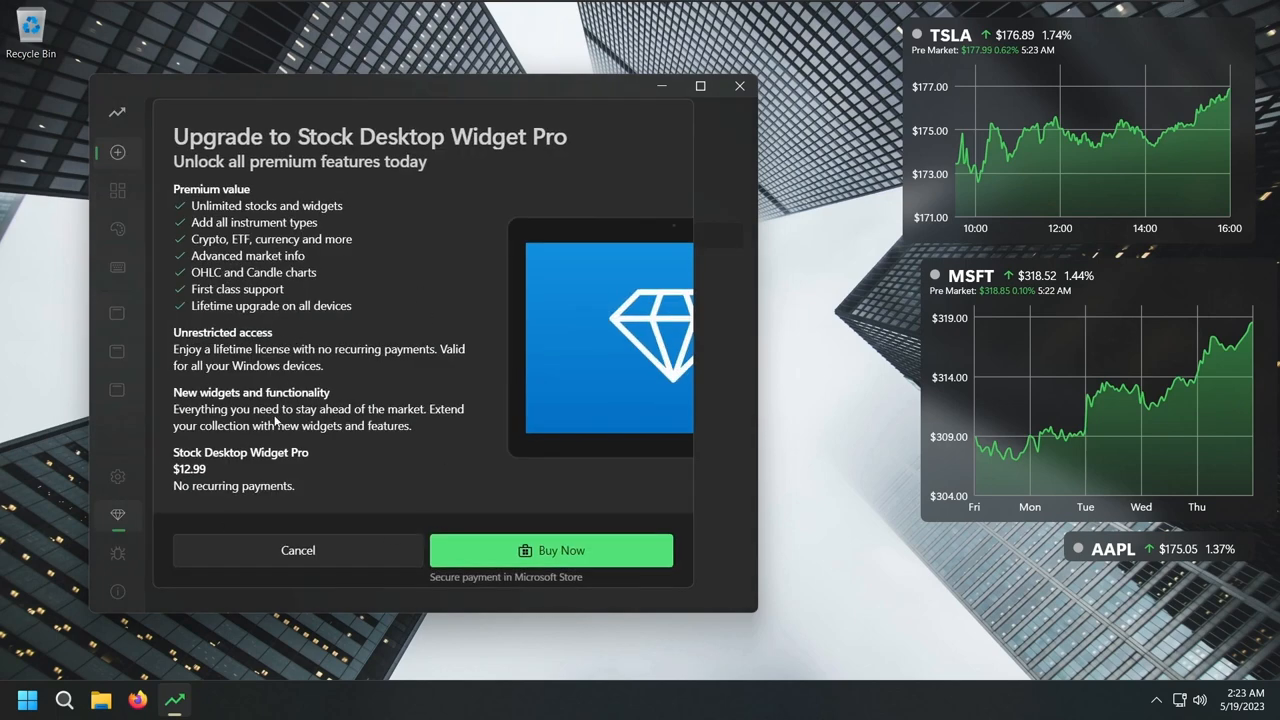